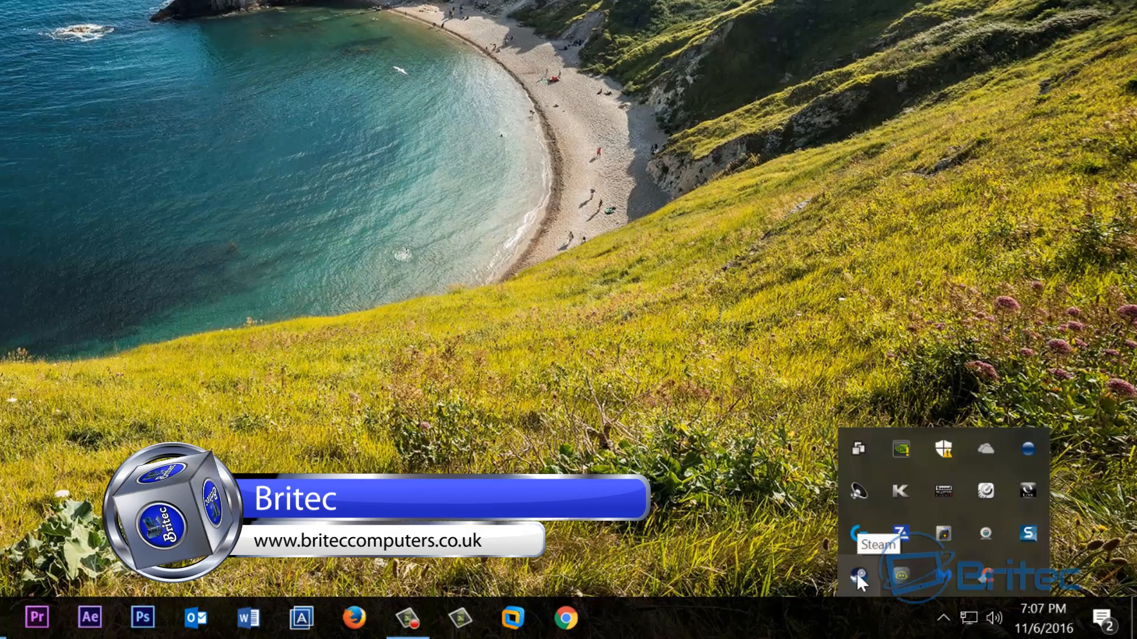
Step: Open Steam's friends list from the tray icon, then bring up the taskbar menu
click(858, 580)
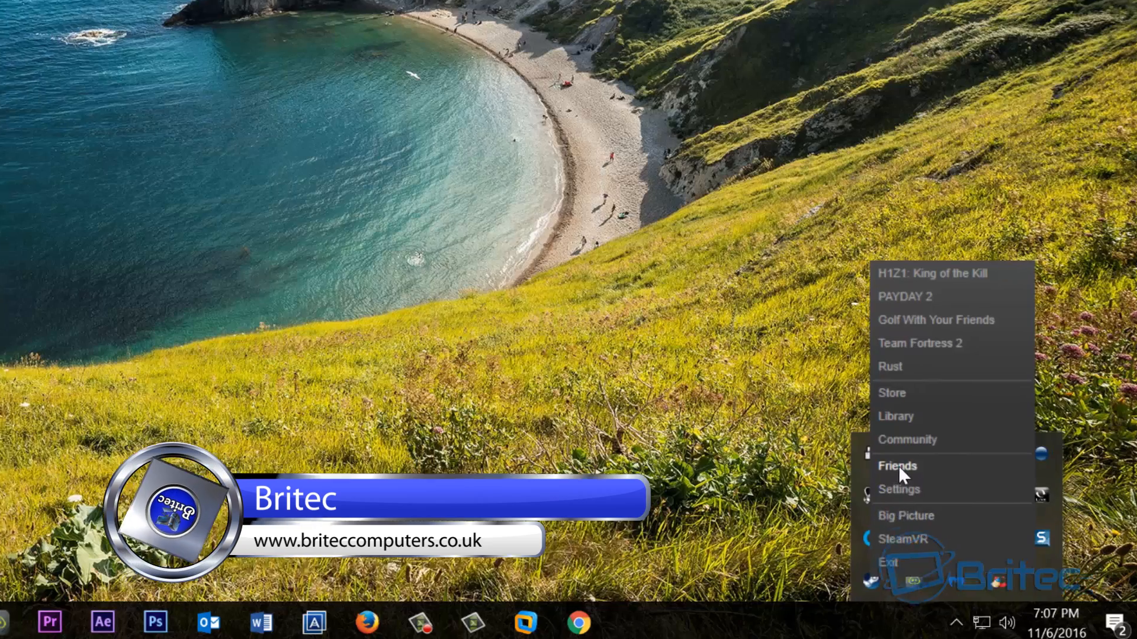
click(897, 466)
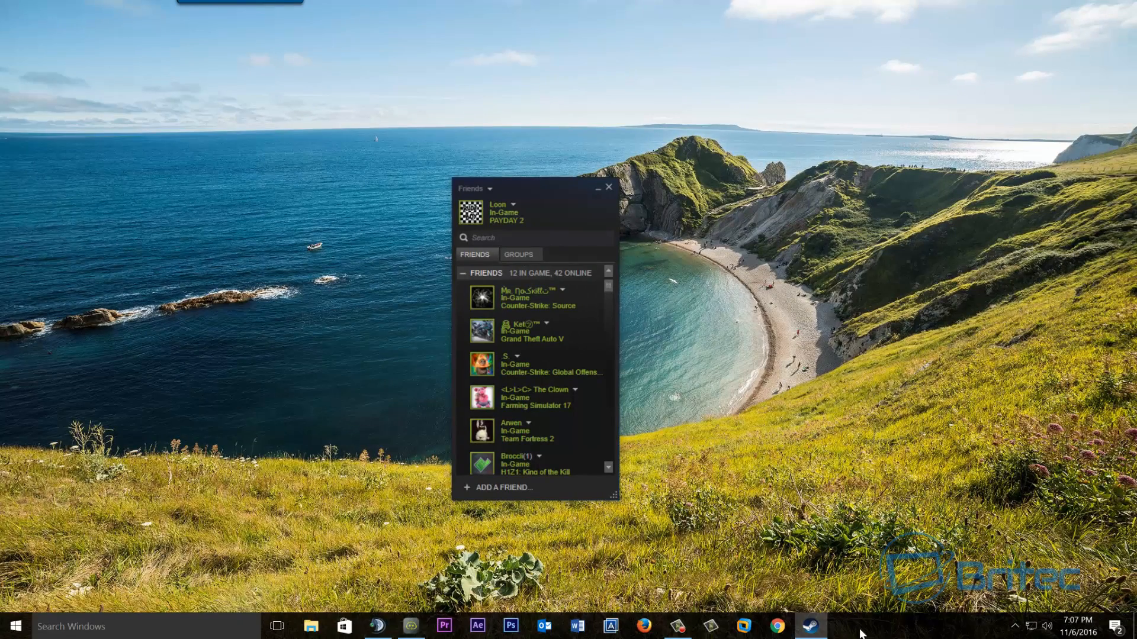
right_click(856, 625)
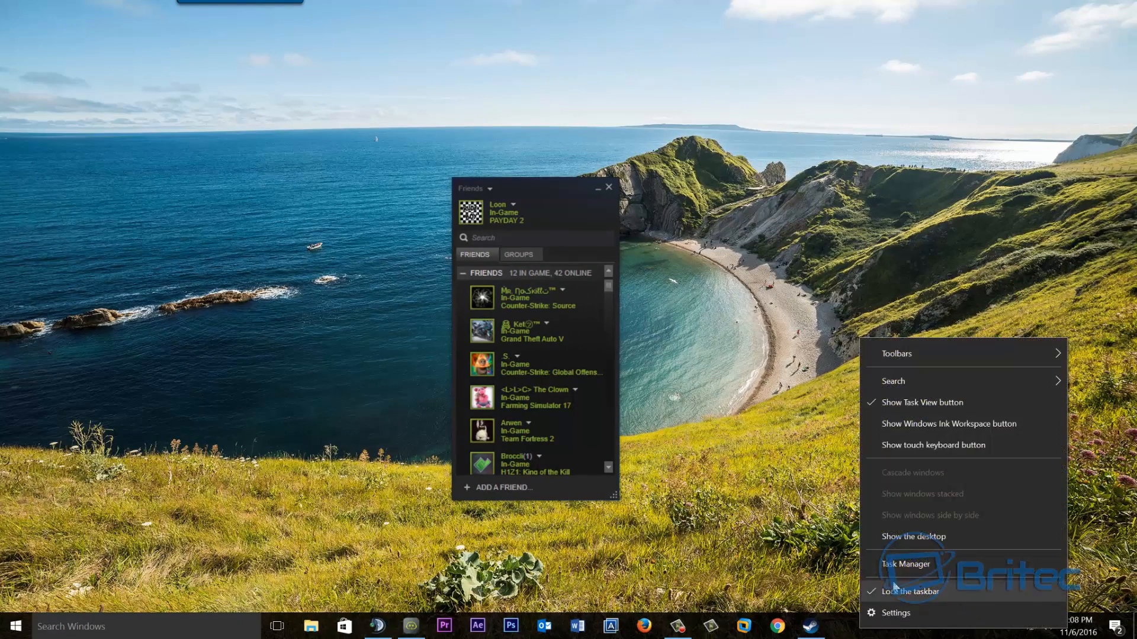
Step: In Task Manager, expand Steam Client Bootstrapper, then scroll down and expand Steam Client Service
click(905, 564)
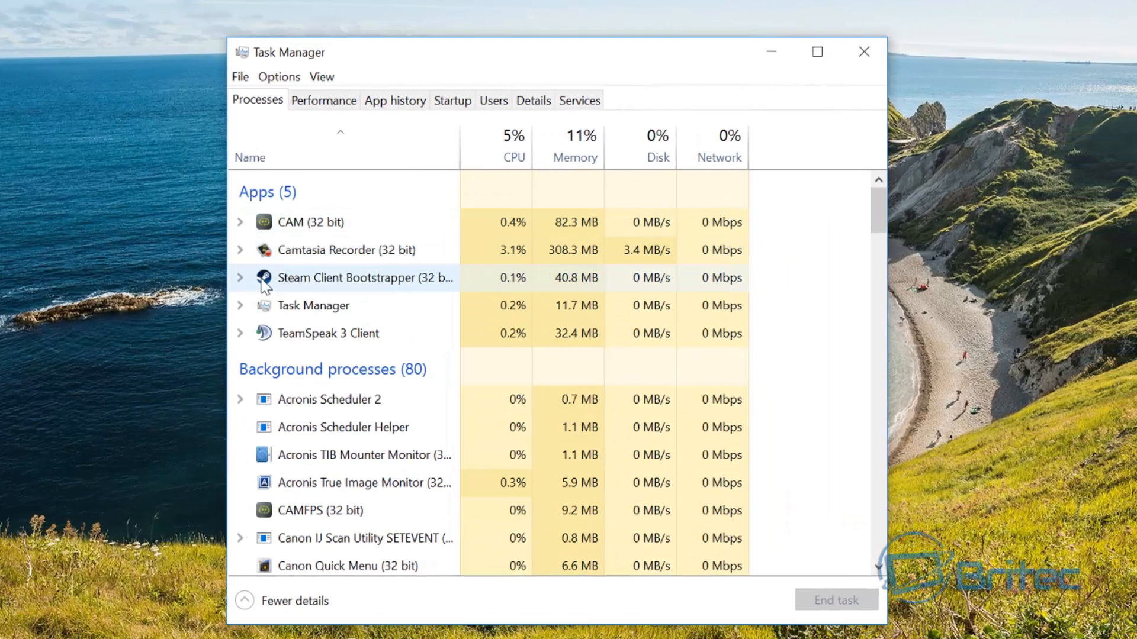
click(239, 278)
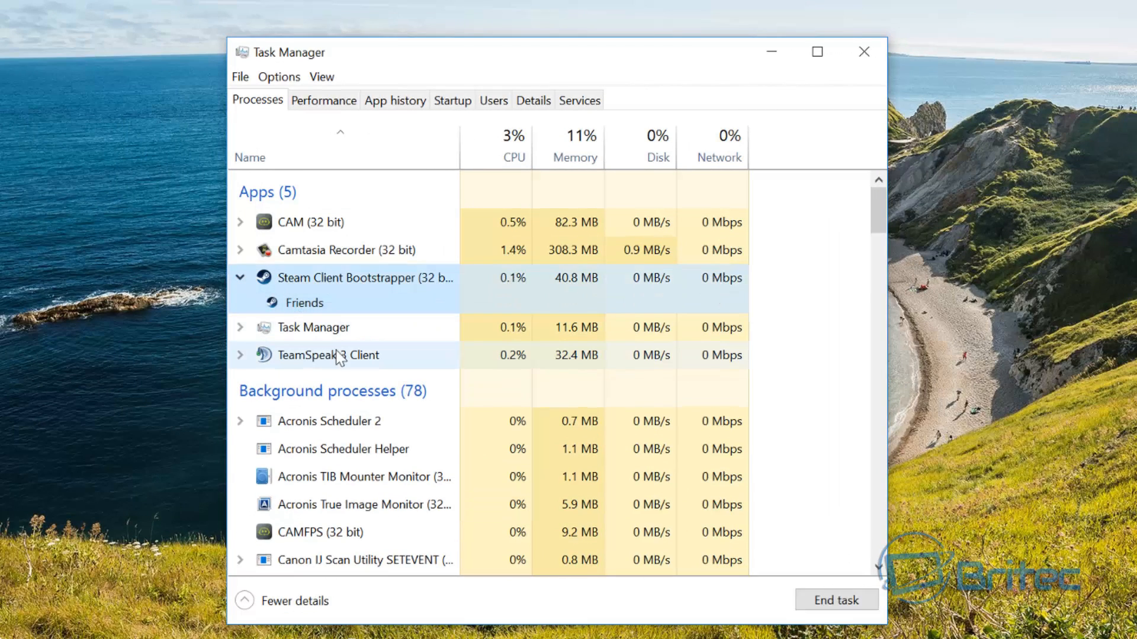
scroll(down, 3)
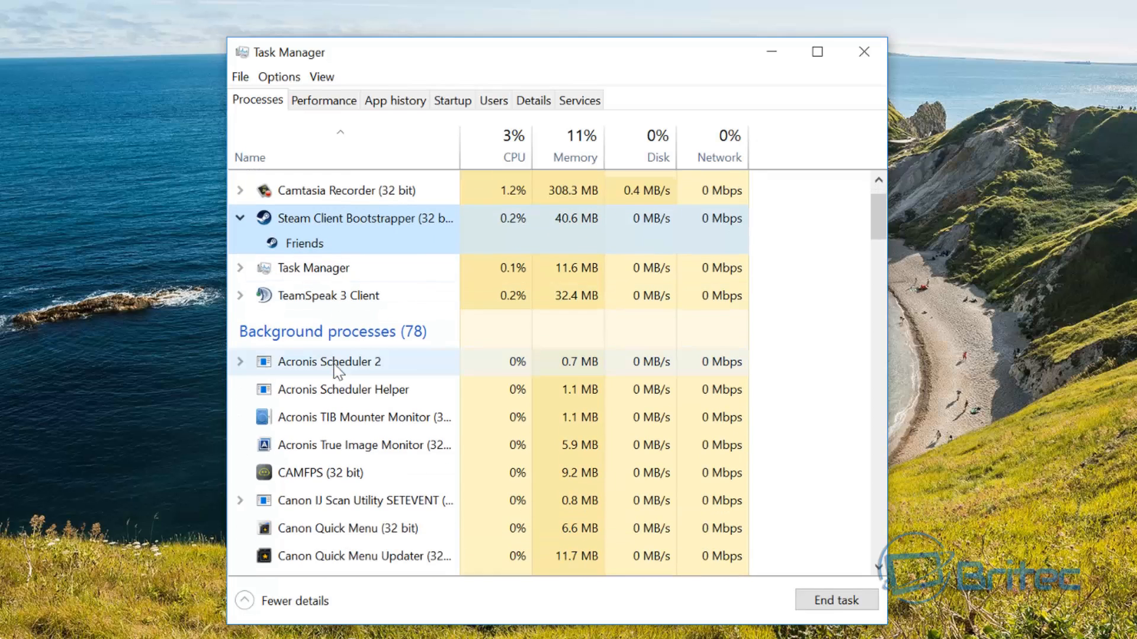
scroll(down, 3)
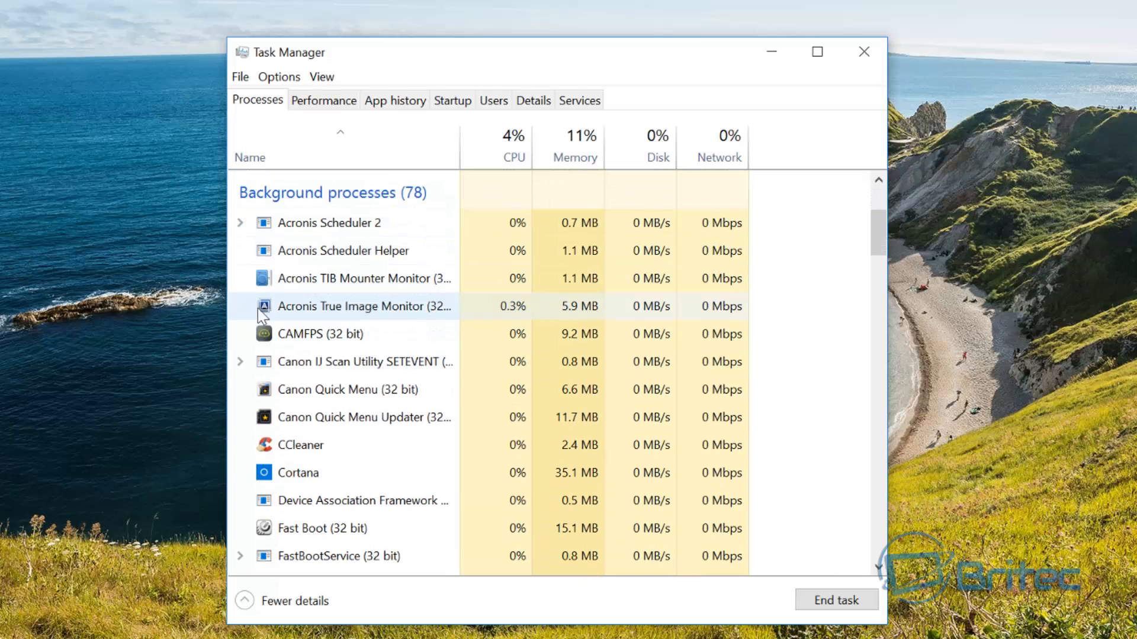
scroll(down, 3)
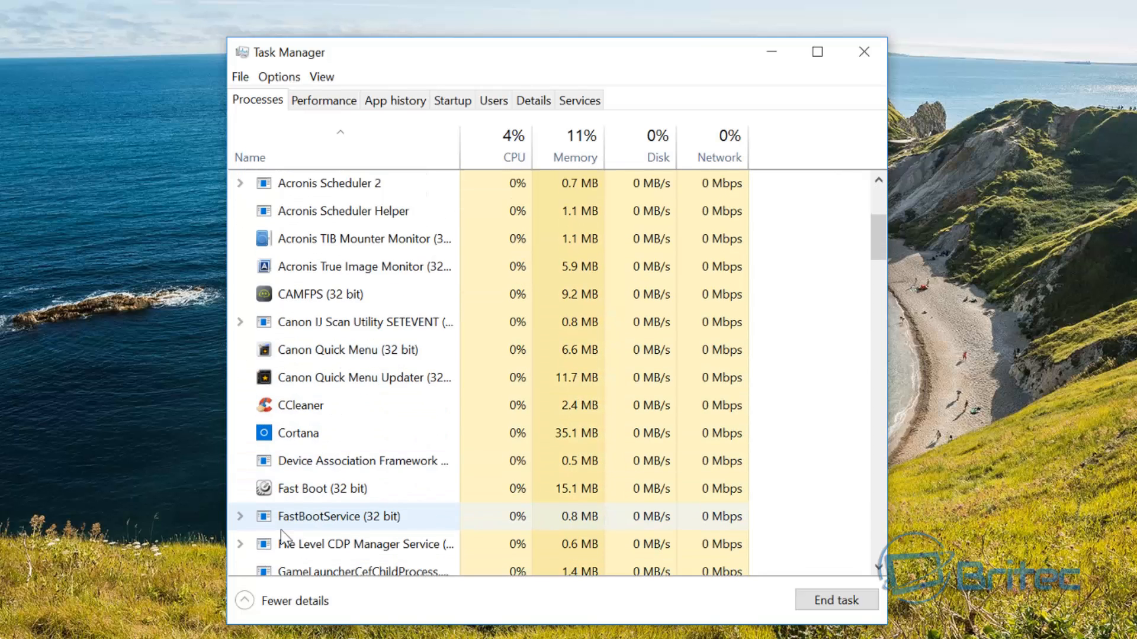
scroll(down, 3)
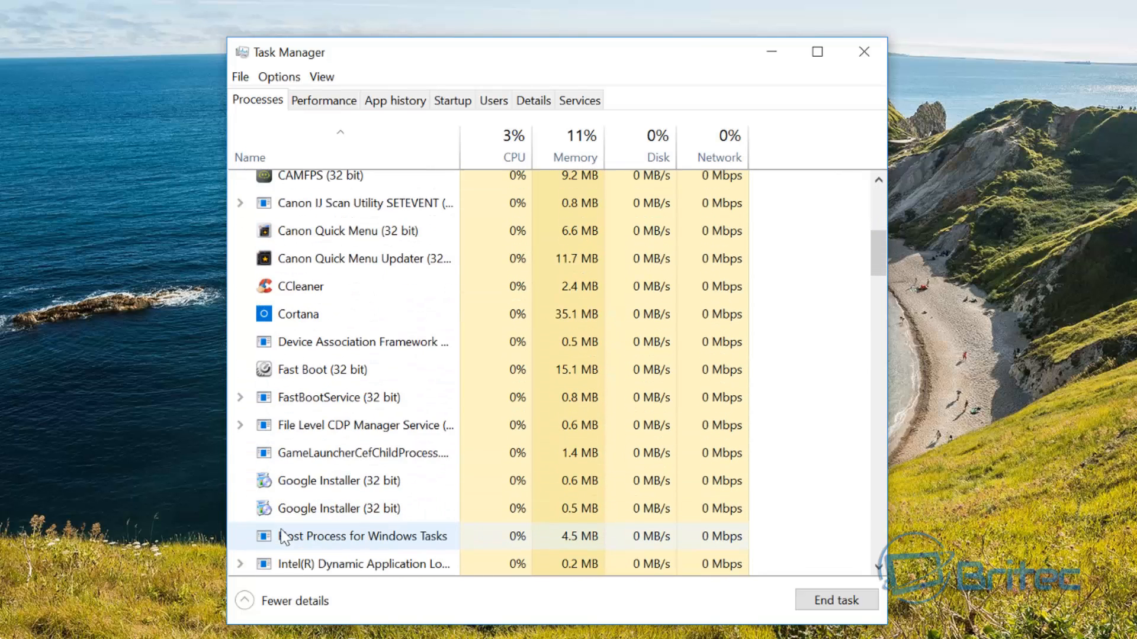
scroll(down, 3)
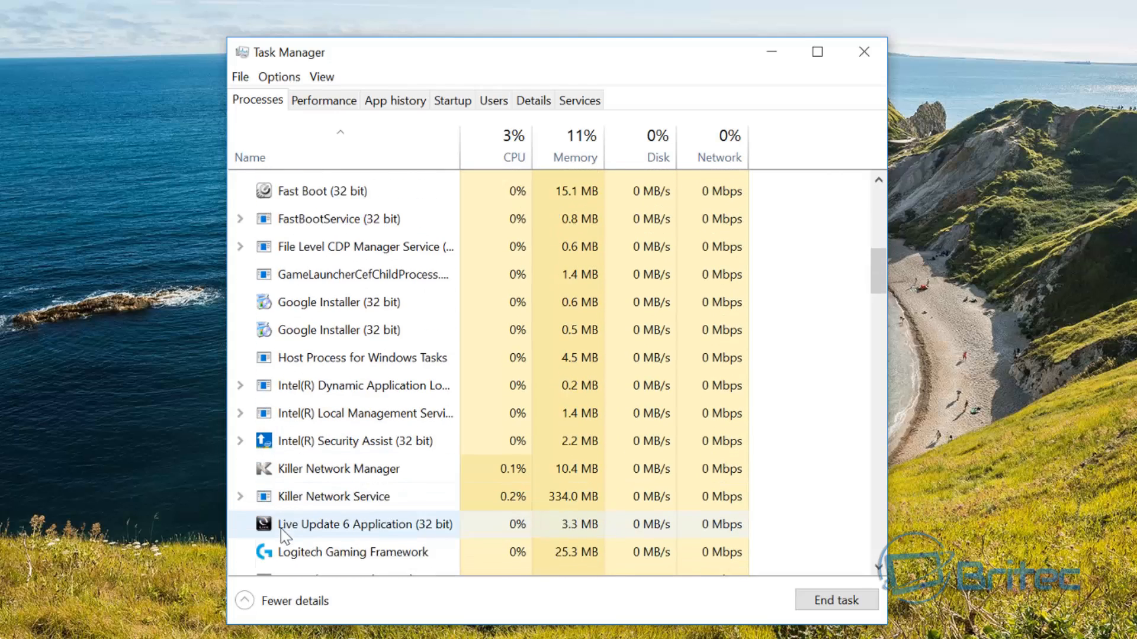
scroll(down, 3)
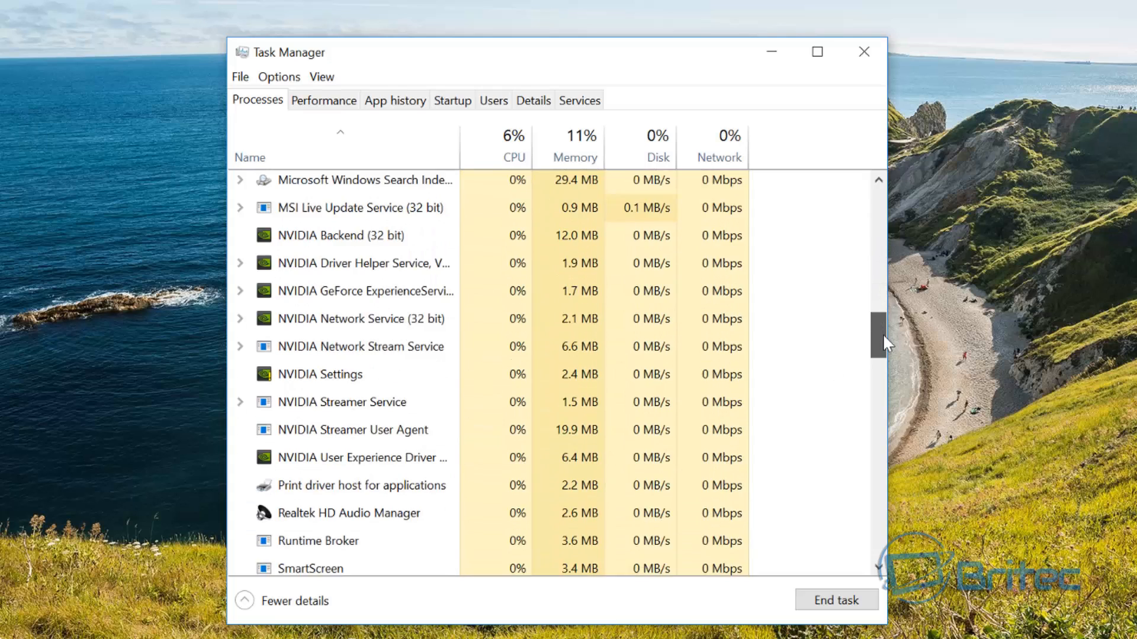
scroll(down, 3)
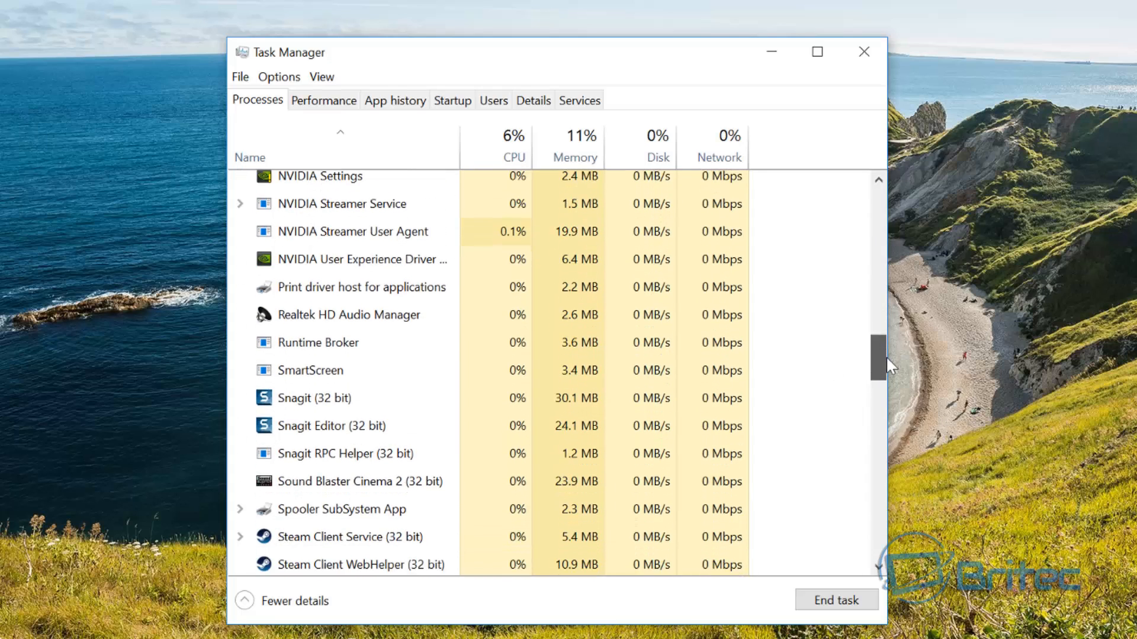
scroll(down, 3)
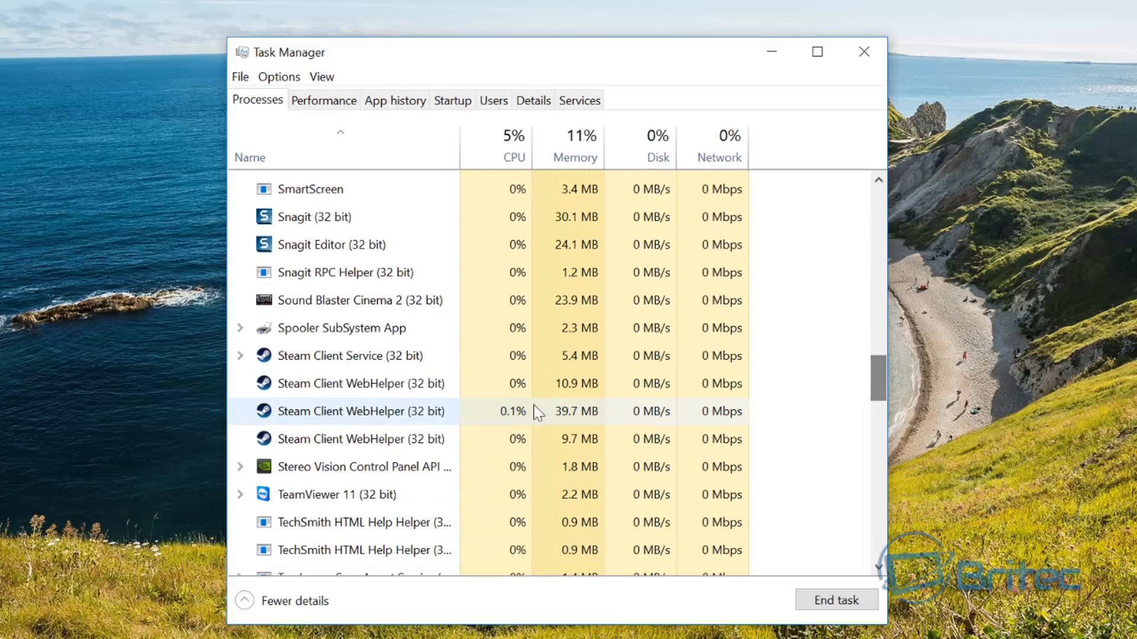
click(240, 355)
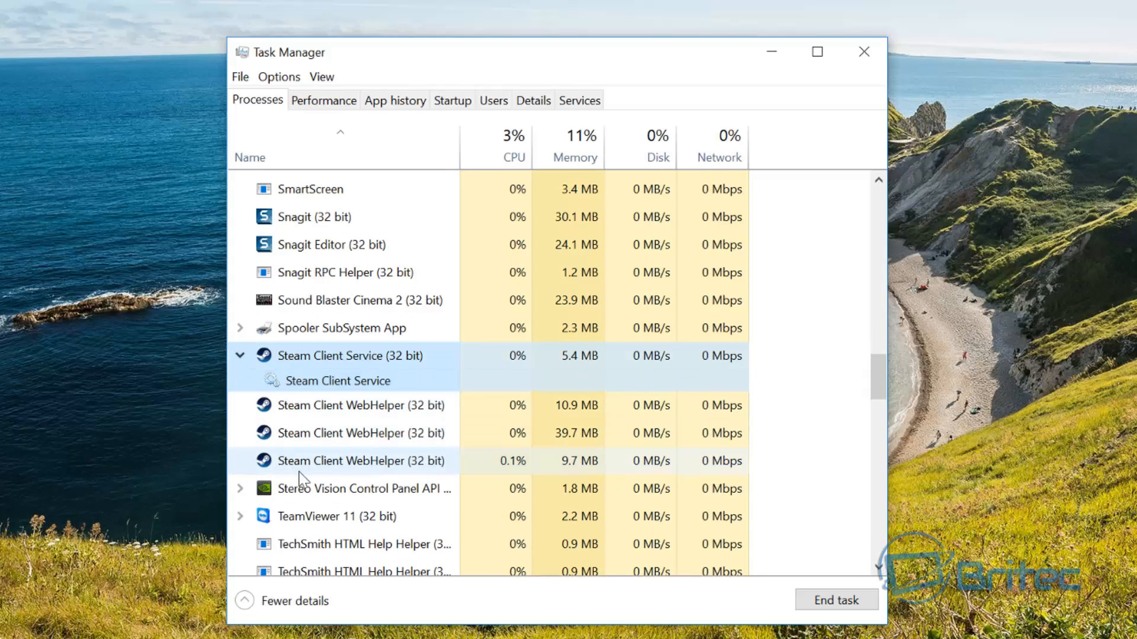
click(239, 356)
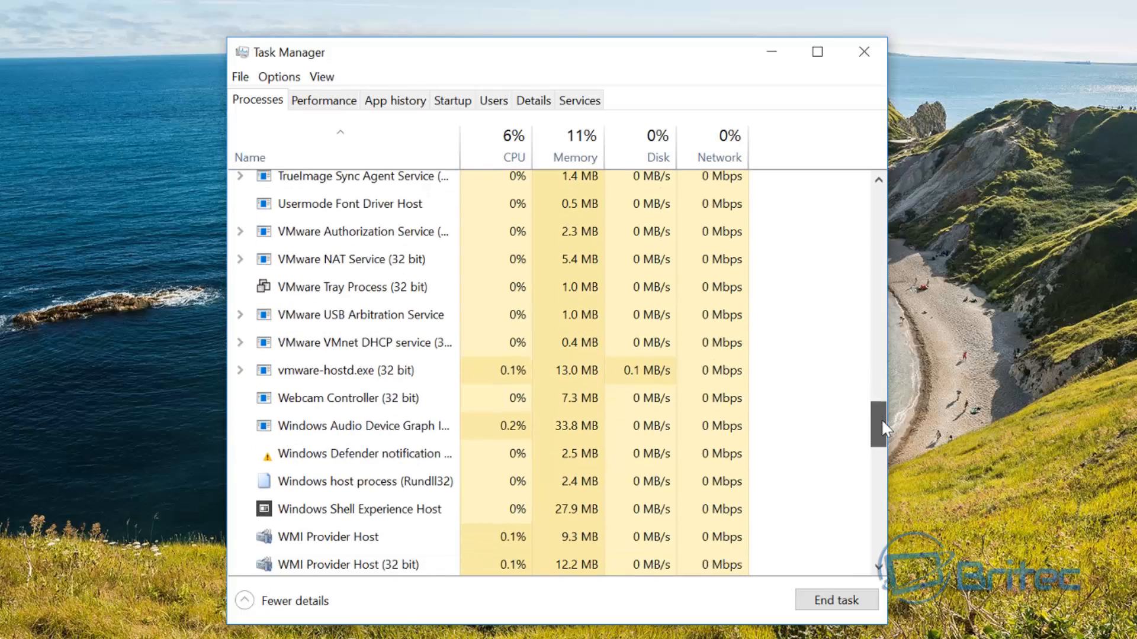
drag(882, 427, 882, 464)
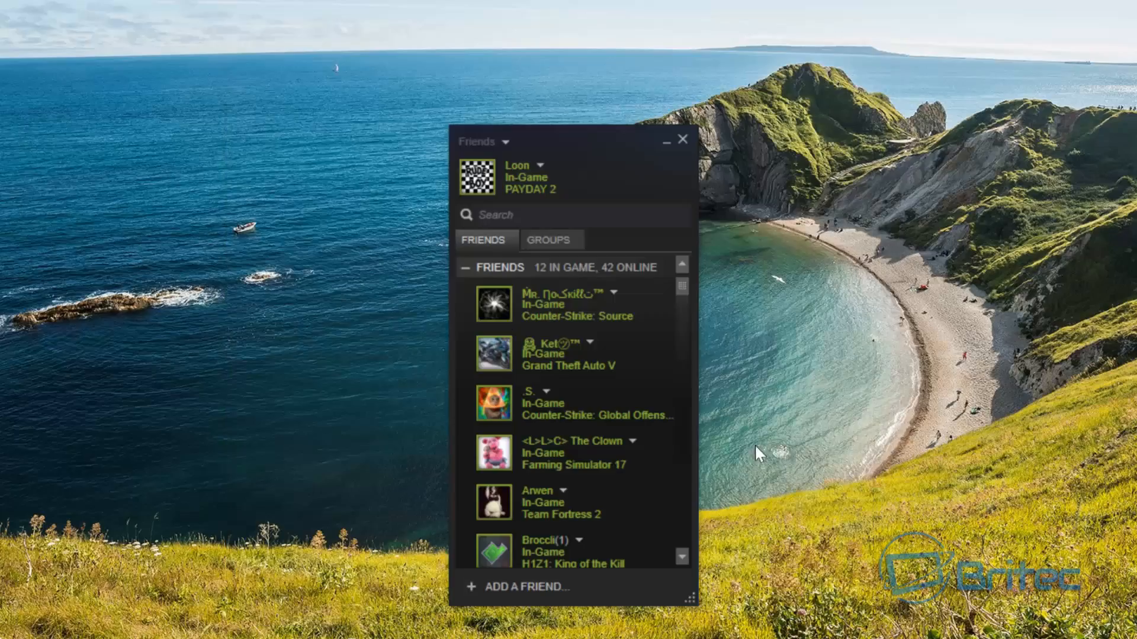
Step: Close the friends list, try exiting Steam, and dismiss the 'close PAYDAY 2 first' error
click(682, 138)
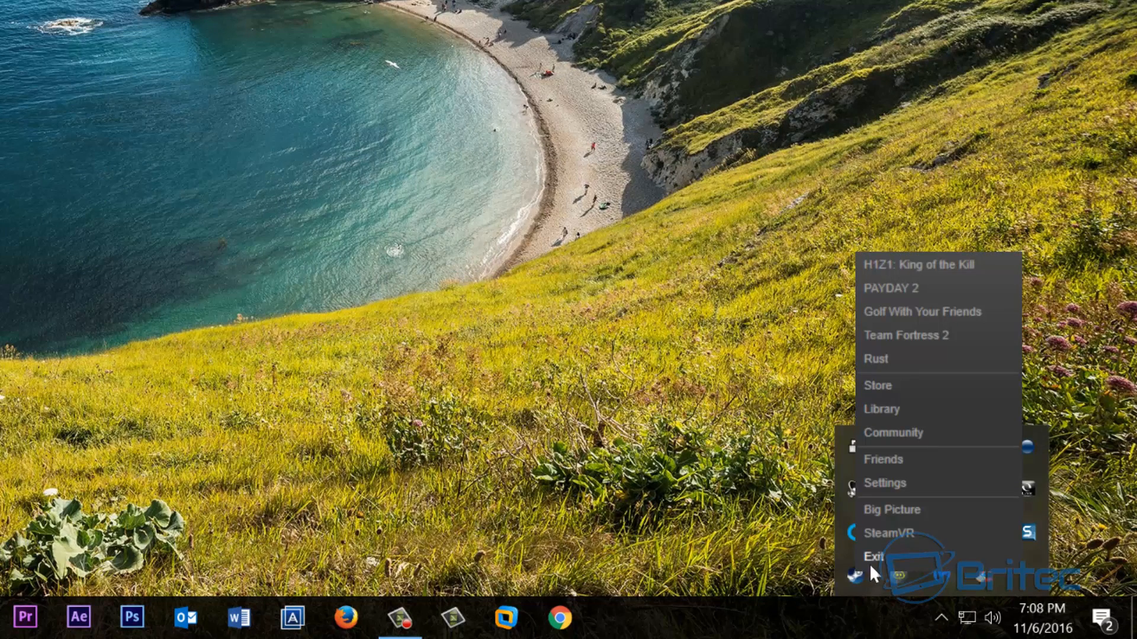
click(874, 556)
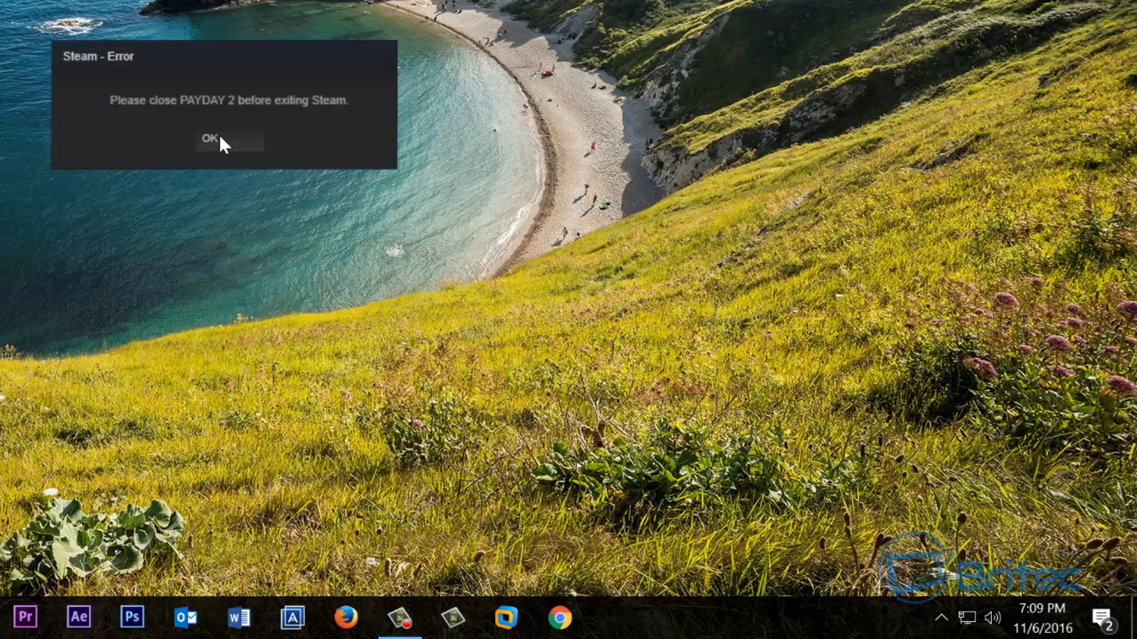
click(229, 138)
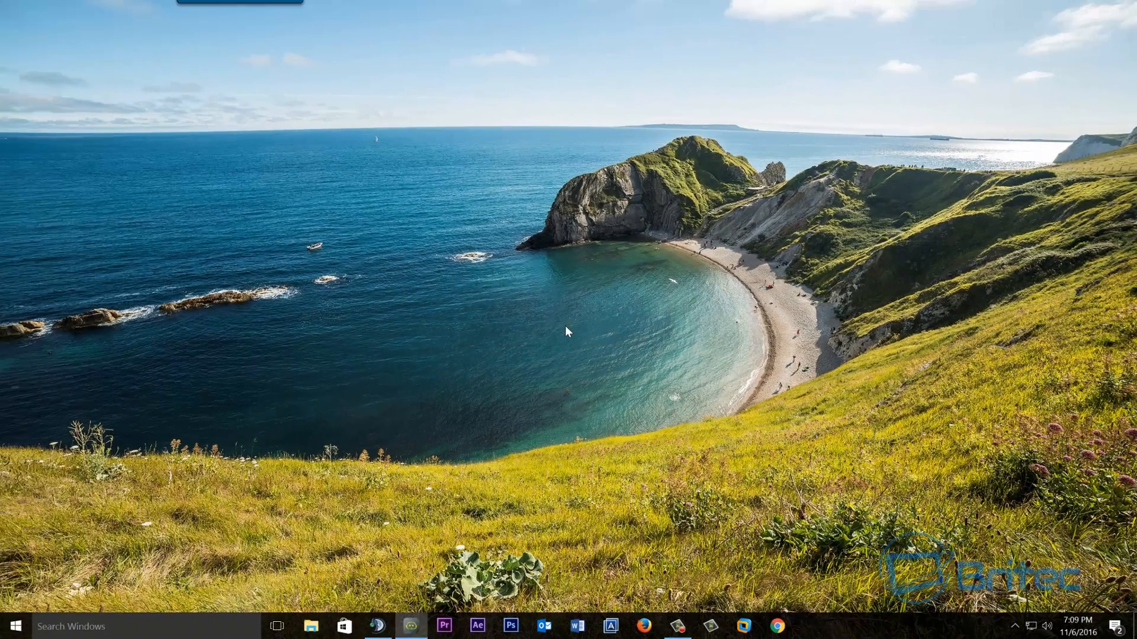
mouse_move(709, 440)
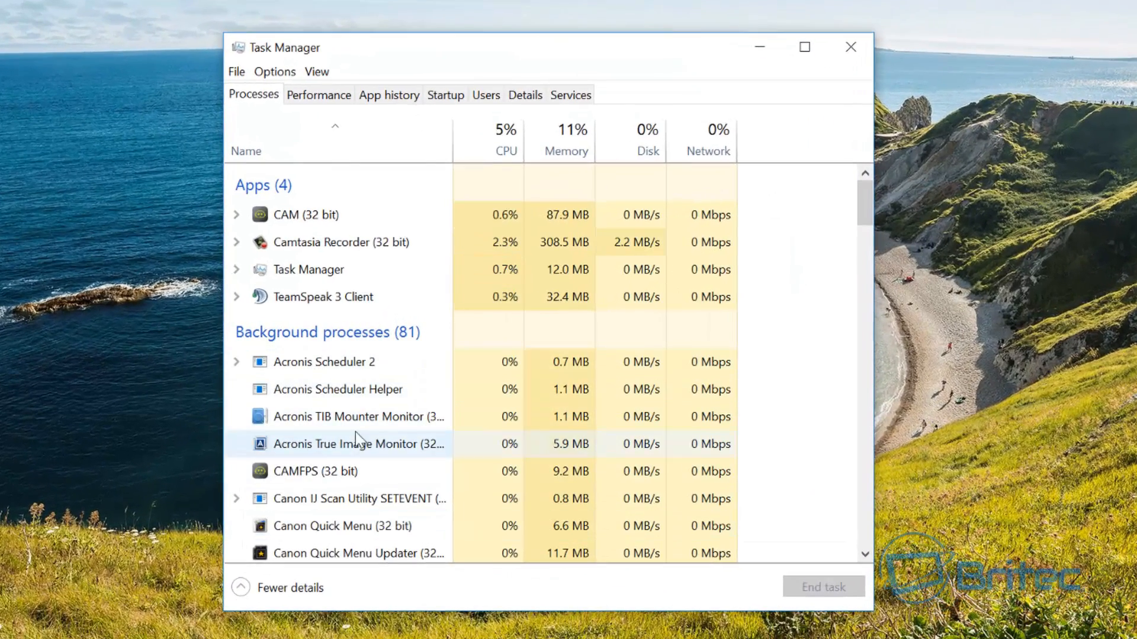
Step: Scroll the process list, check Steam Client Bootstrapper's actions, then close Task Manager
scroll(down, 3)
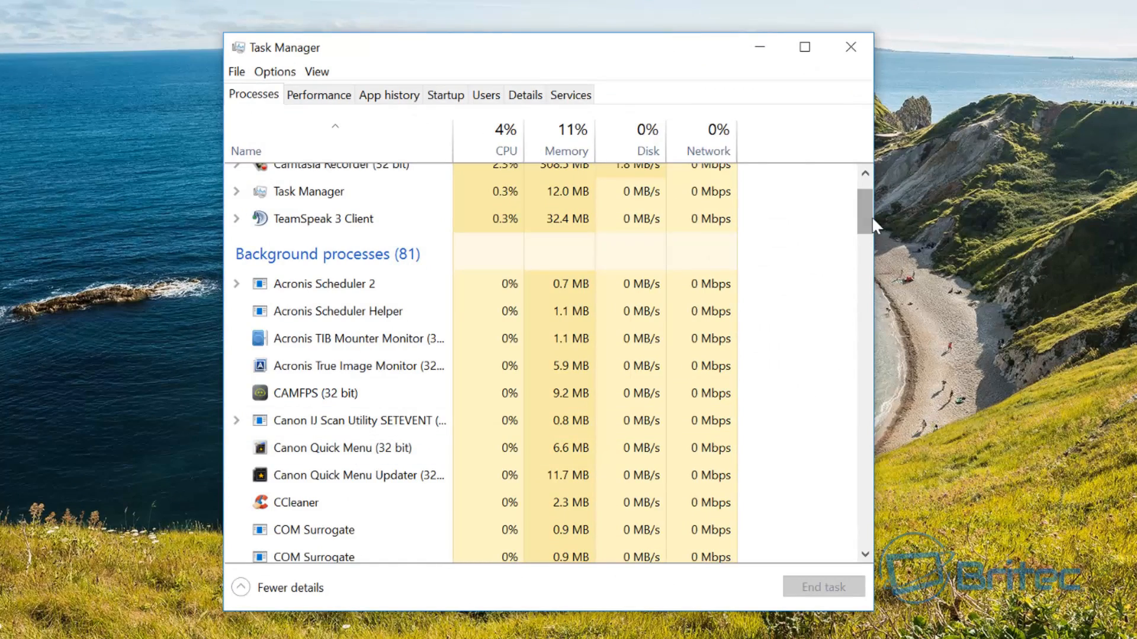
scroll(down, 3)
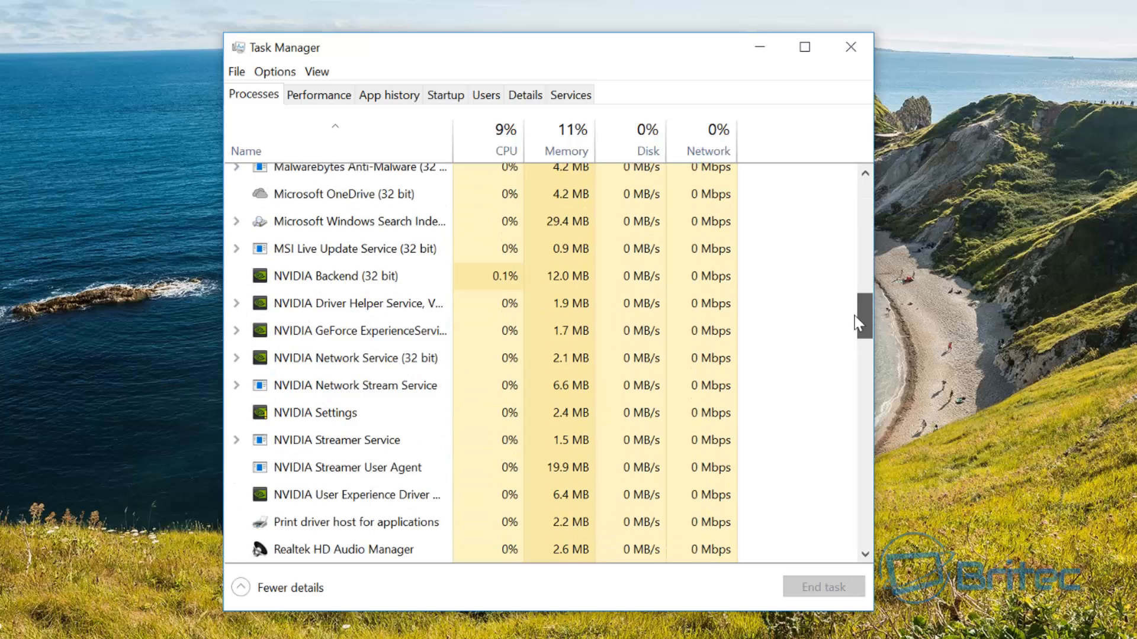
scroll(down, 3)
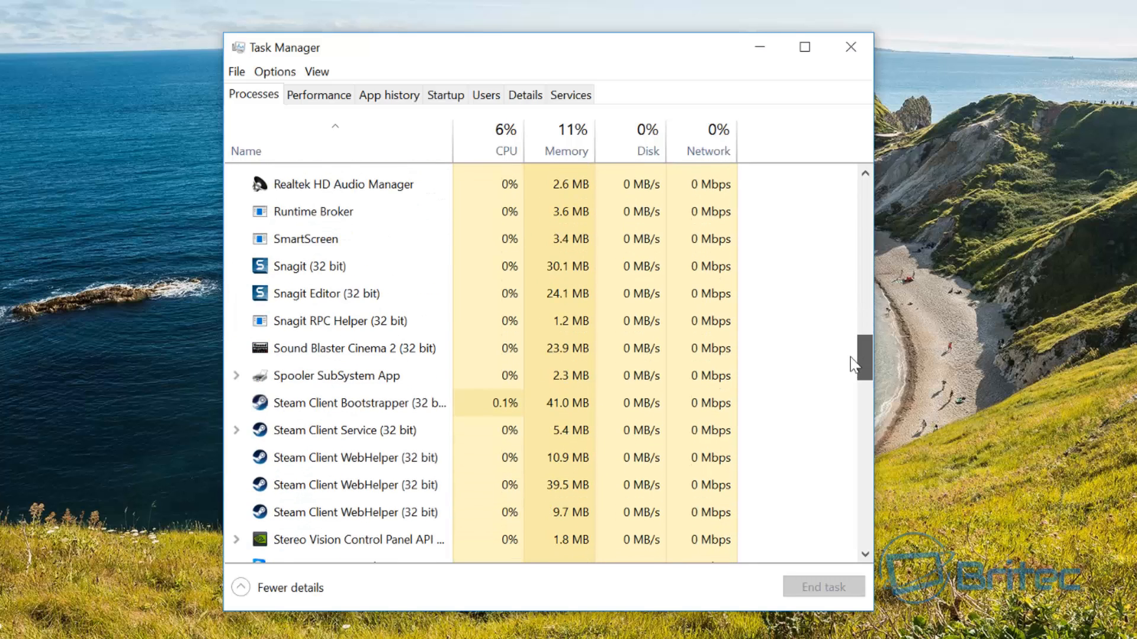
right_click(348, 403)
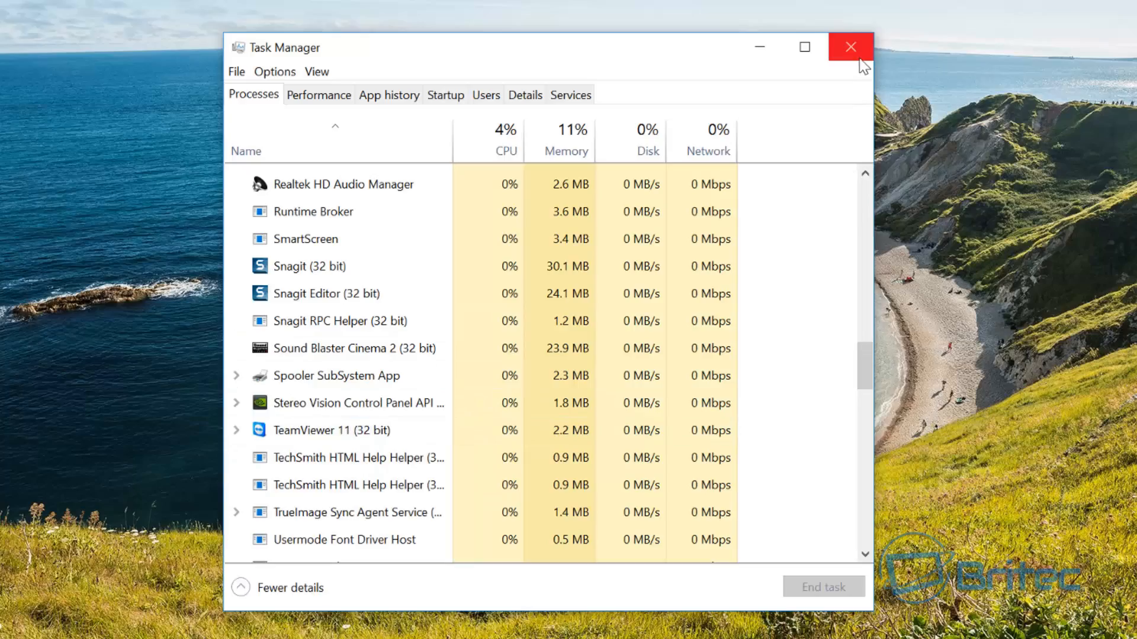
click(850, 46)
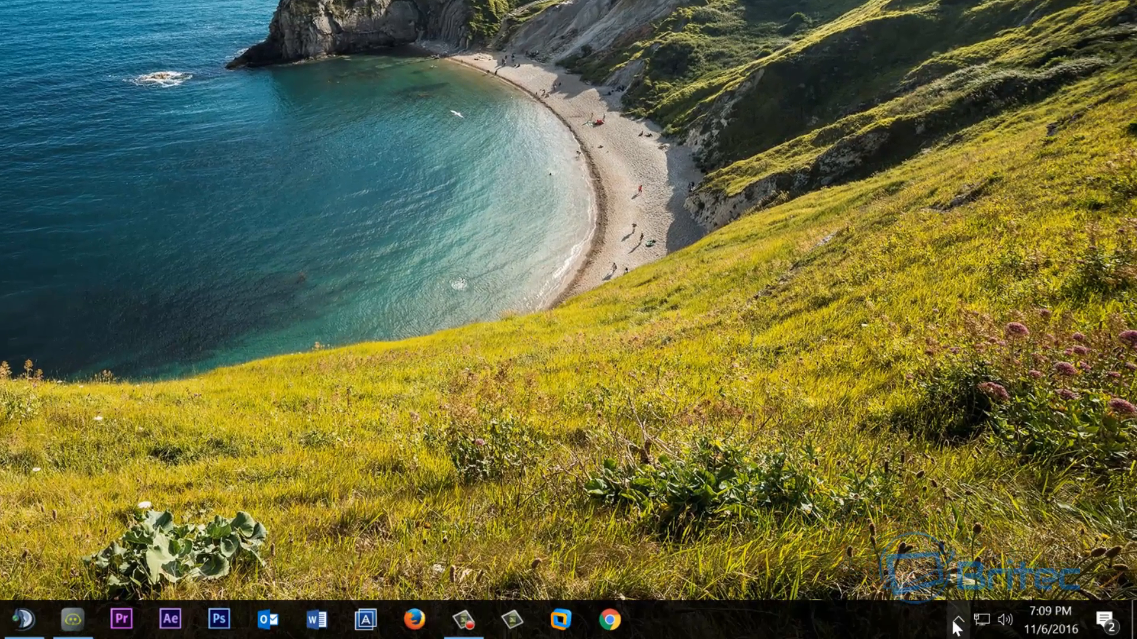
Step: Open File Explorer and navigate to C:\Program Files (x86)\Steam\appcache
click(955, 620)
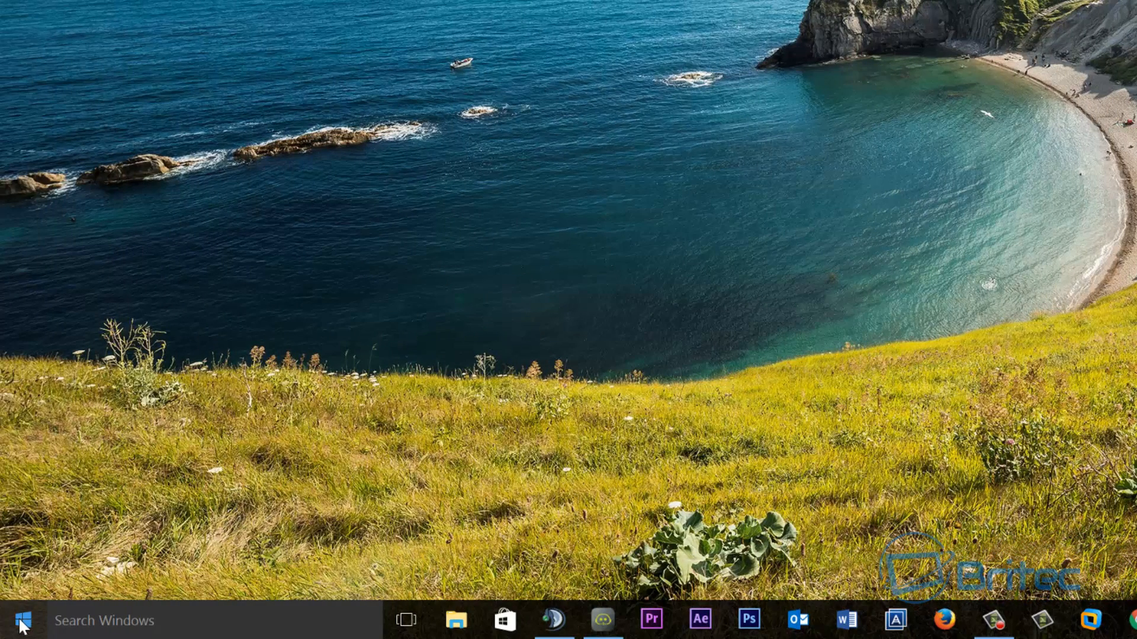
right_click(14, 621)
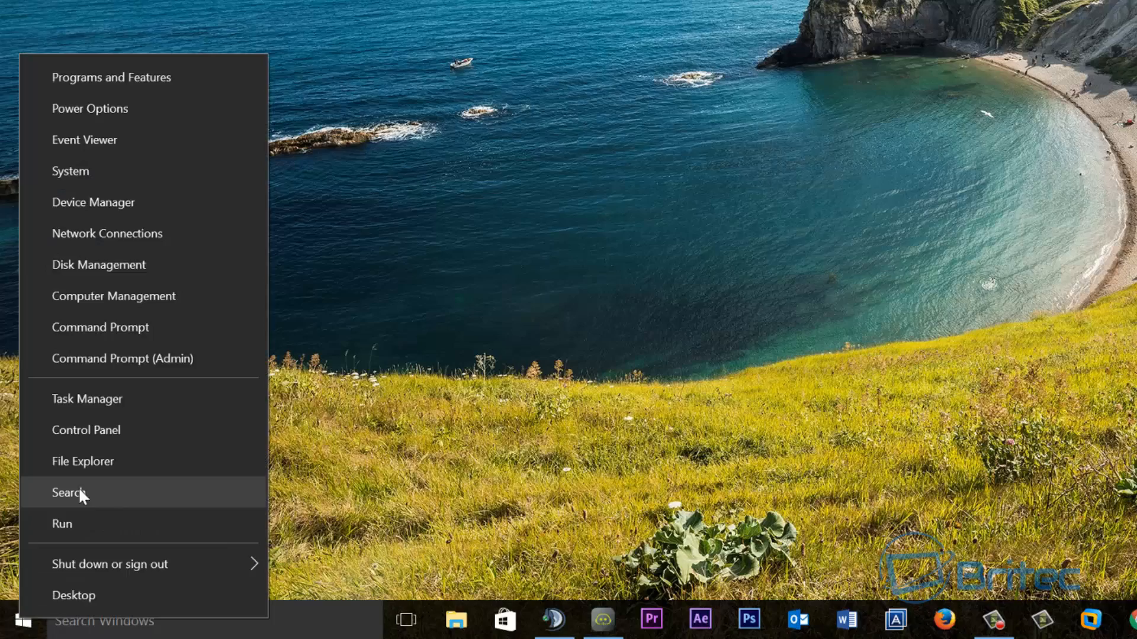
click(82, 461)
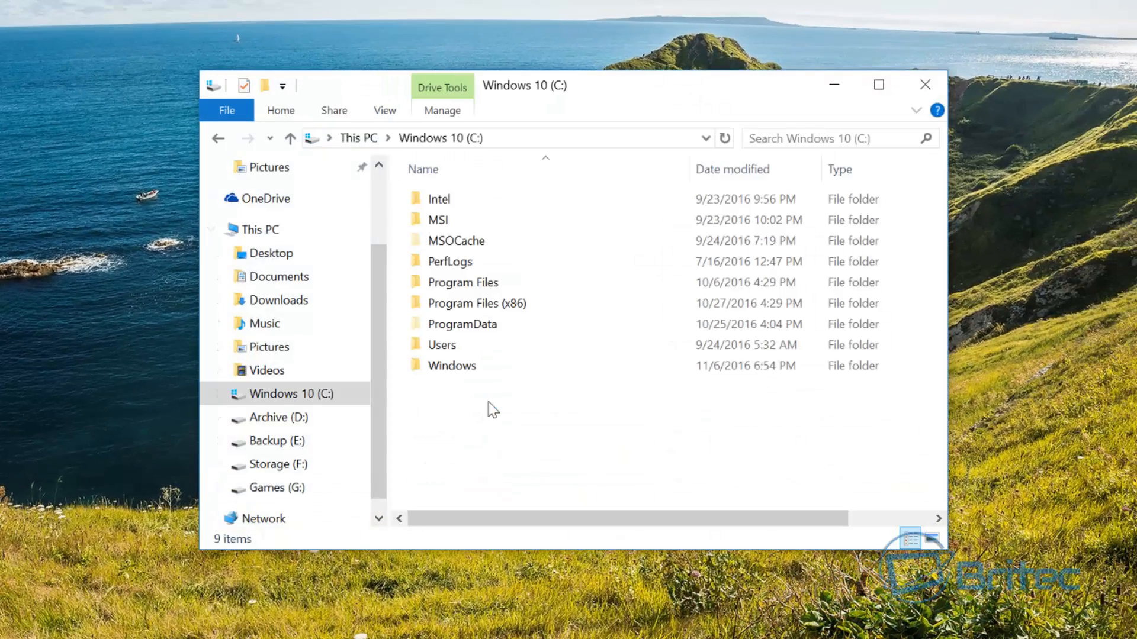
click(462, 282)
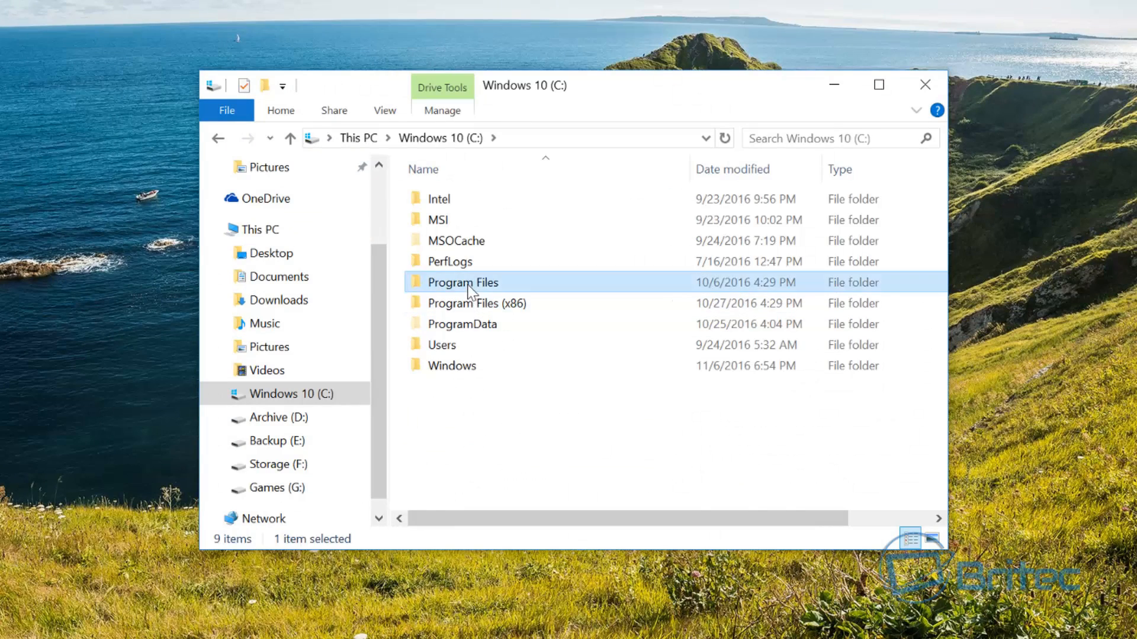
double_click(462, 282)
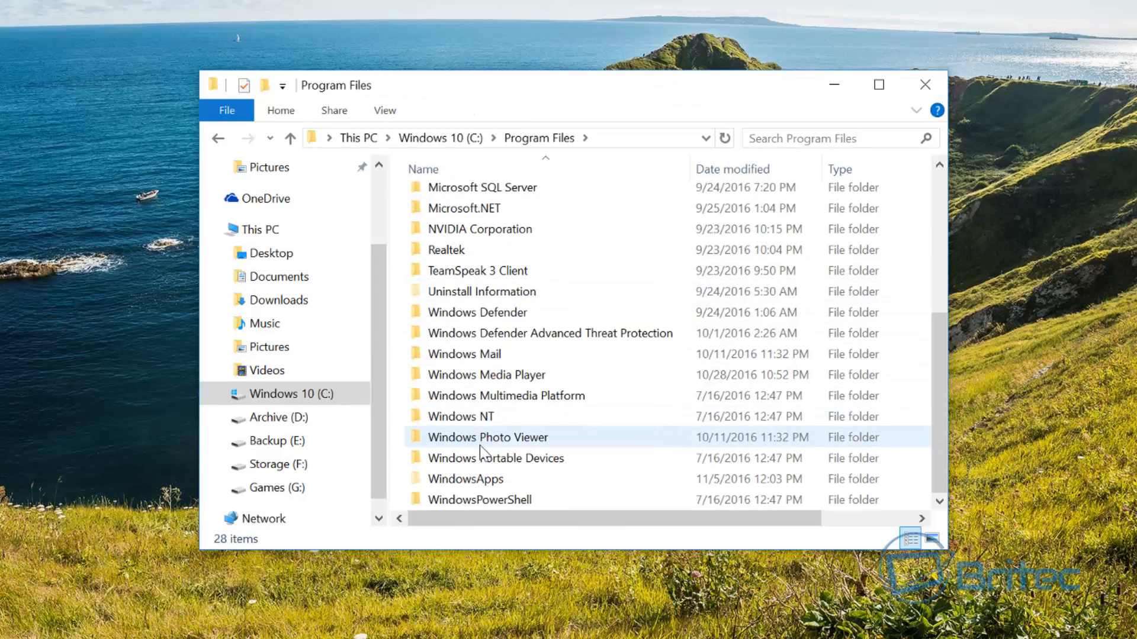
mouse_move(475, 443)
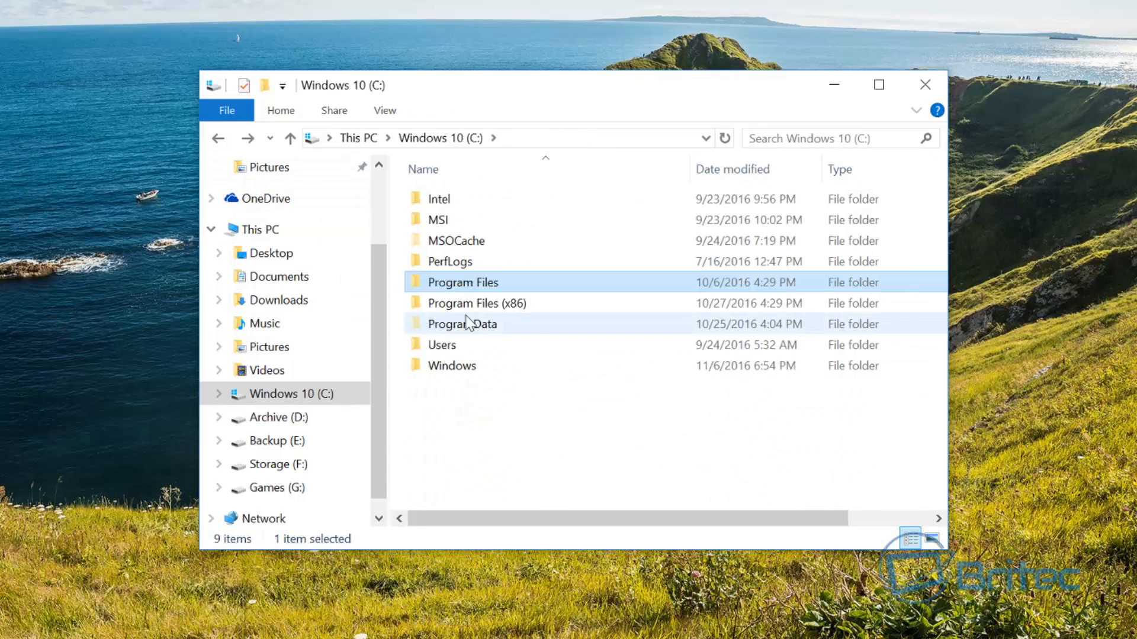
double_click(476, 303)
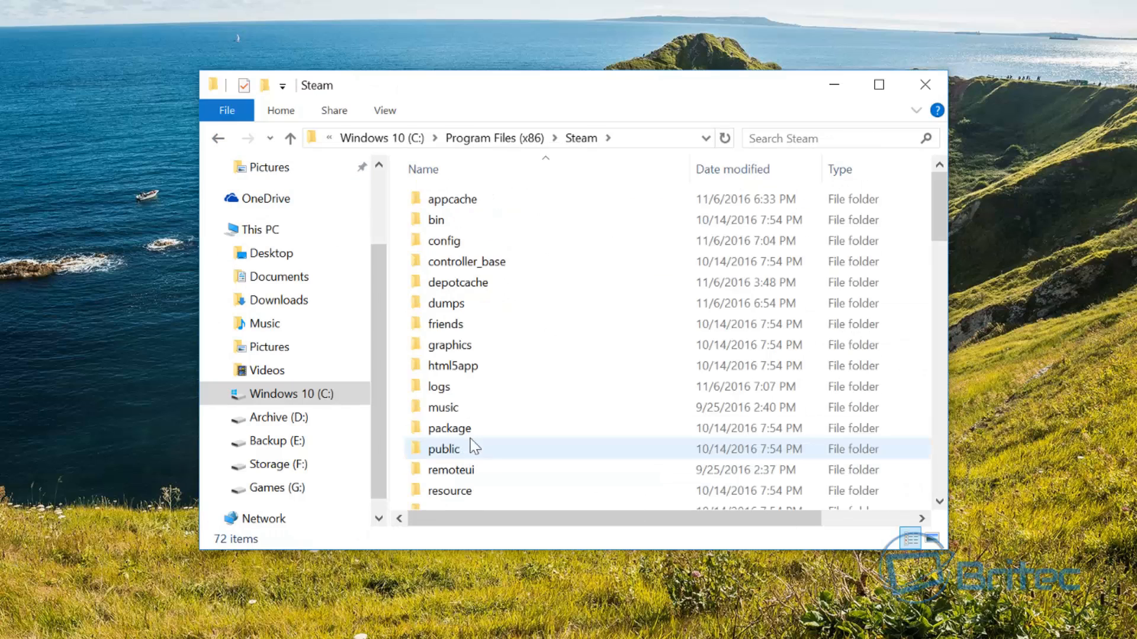
double_click(452, 198)
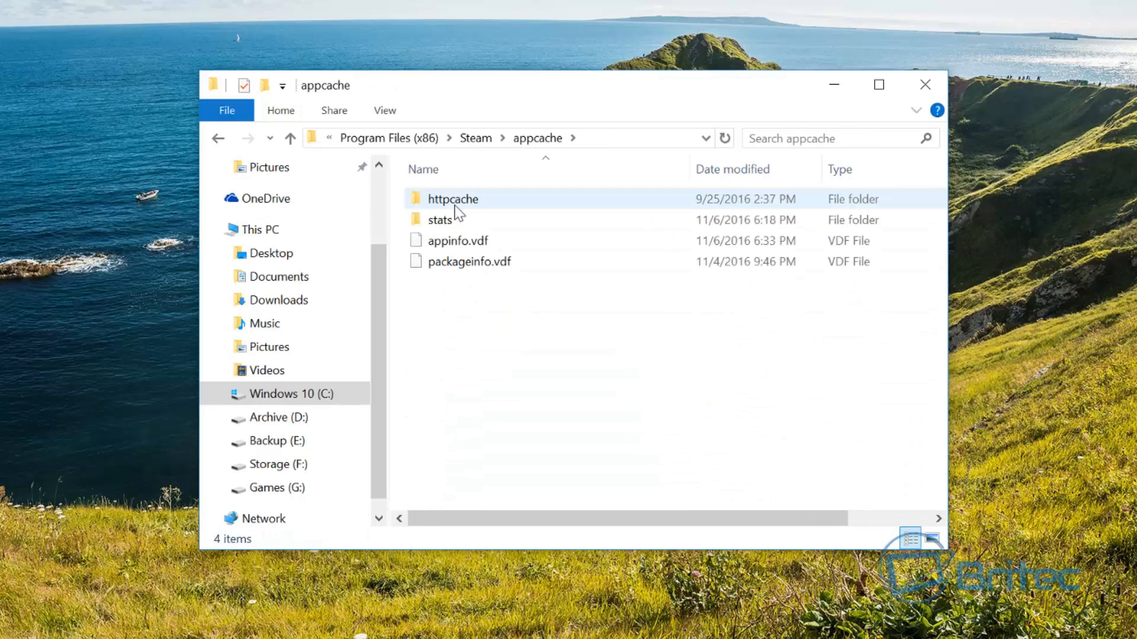
mouse_move(478, 211)
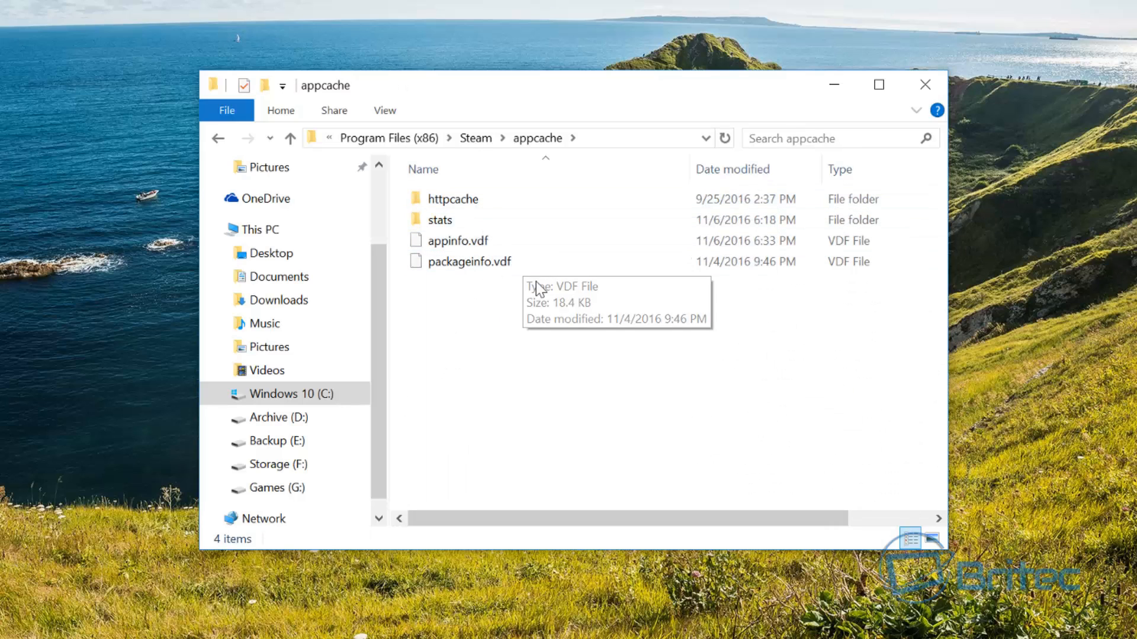
click(451, 199)
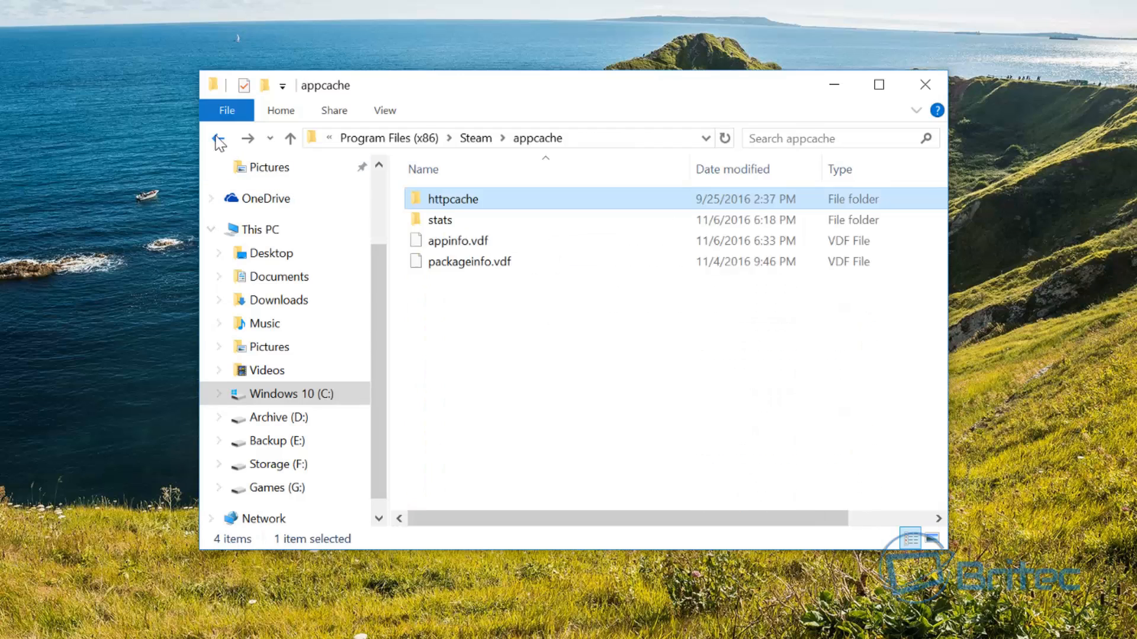
Step: Rename the appcache folder to appcache.bak from its right-click menu
right_click(449, 198)
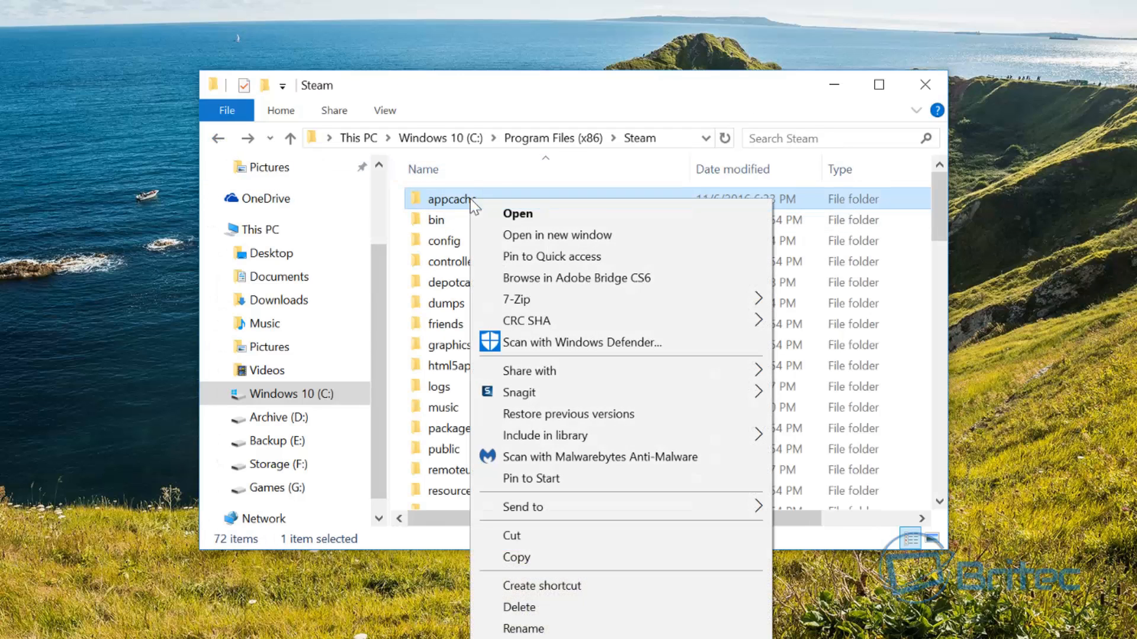
click(523, 627)
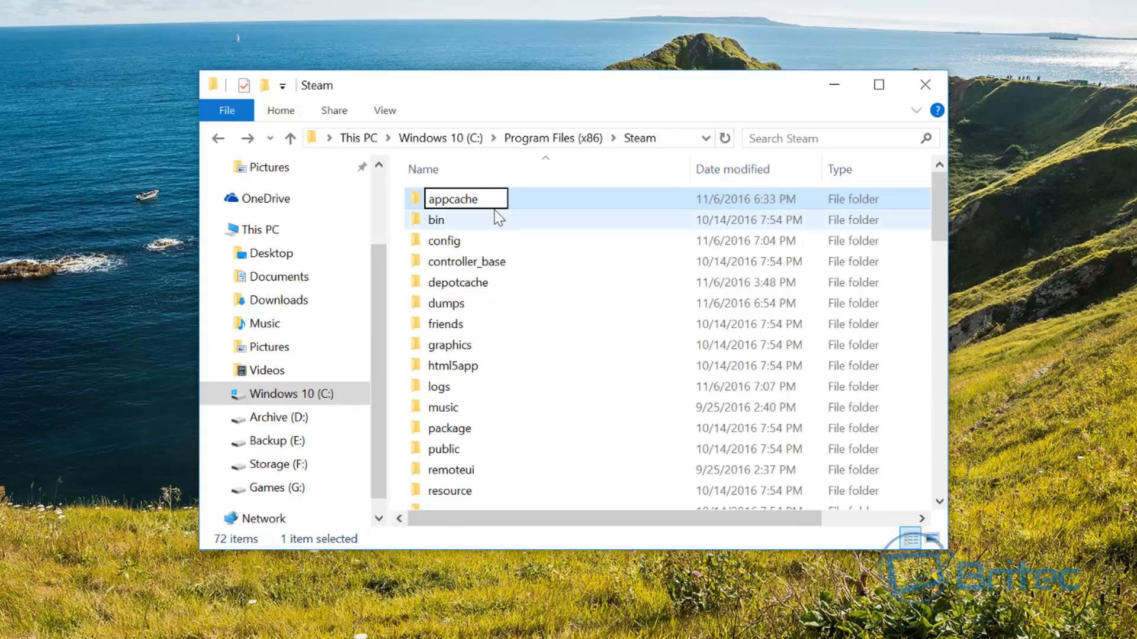
text(.)
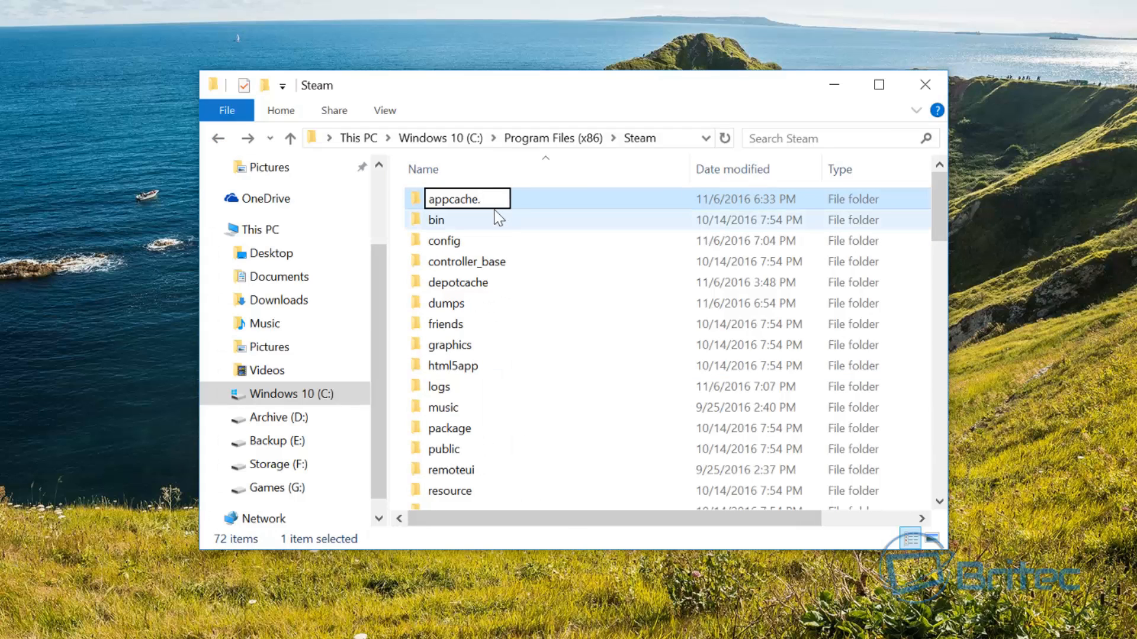
text(bak)
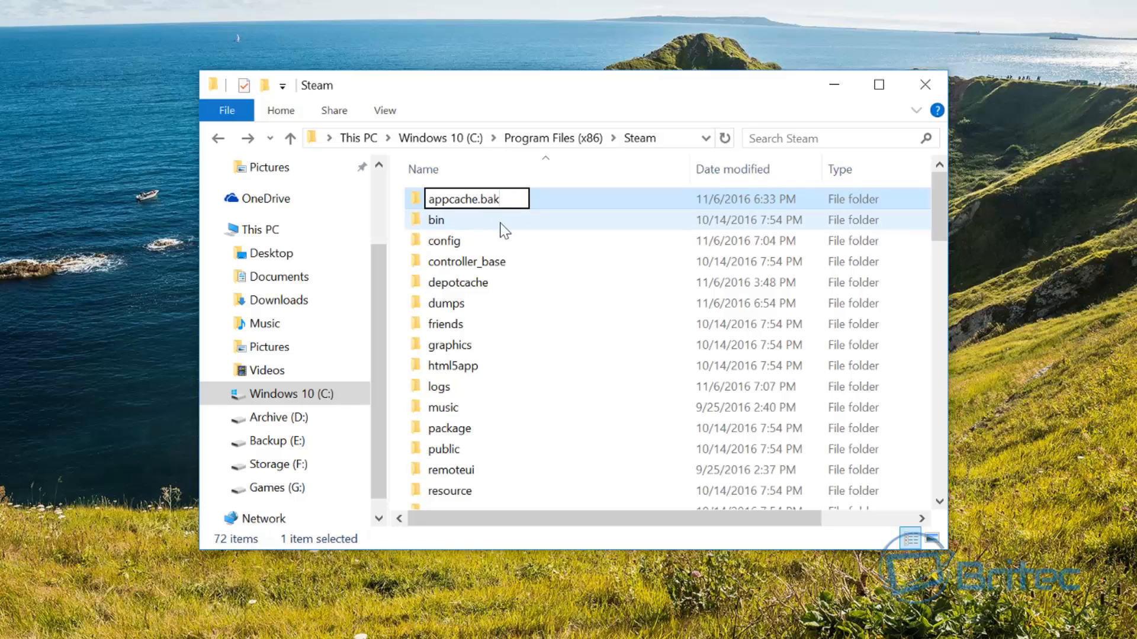
mouse_move(469, 220)
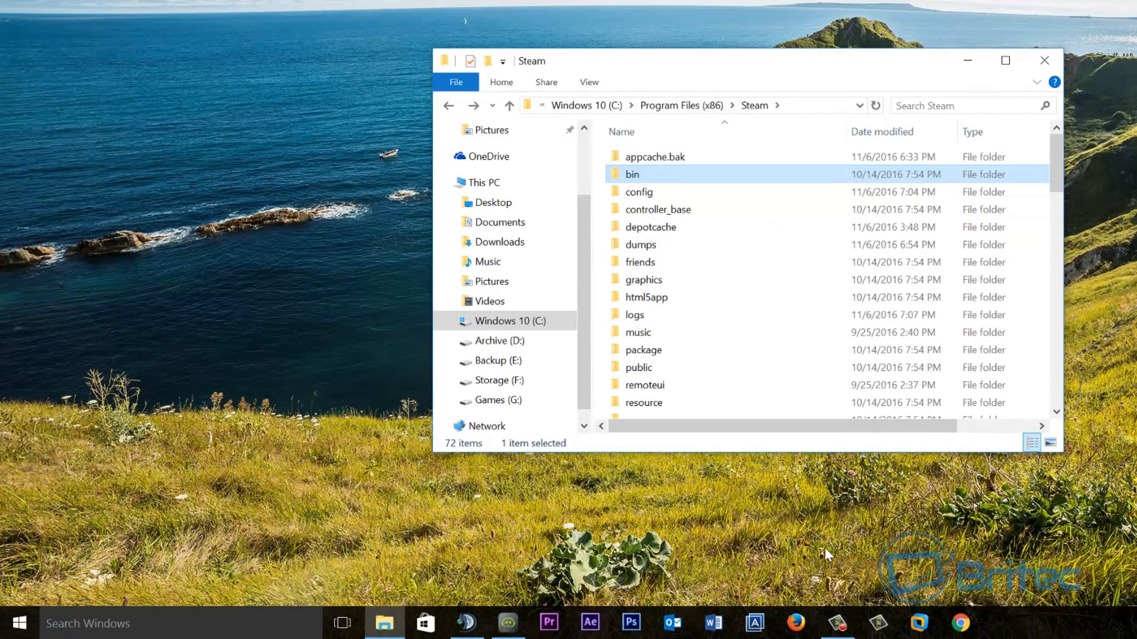
mouse_move(674, 565)
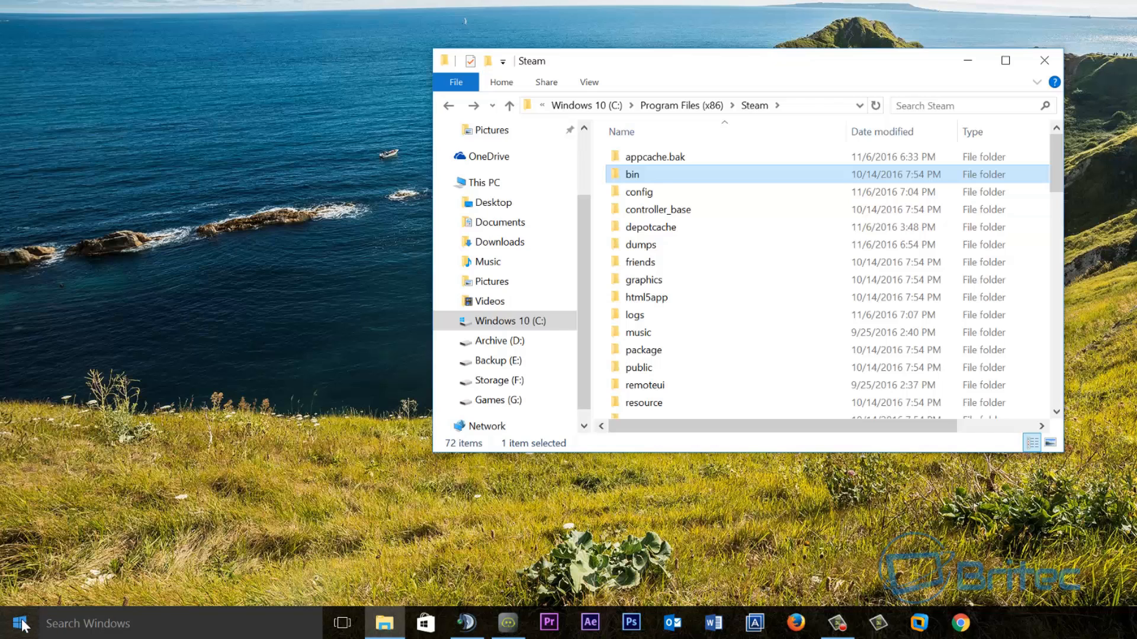
Step: Launch Steam from Windows search and open its friends list
click(19, 623)
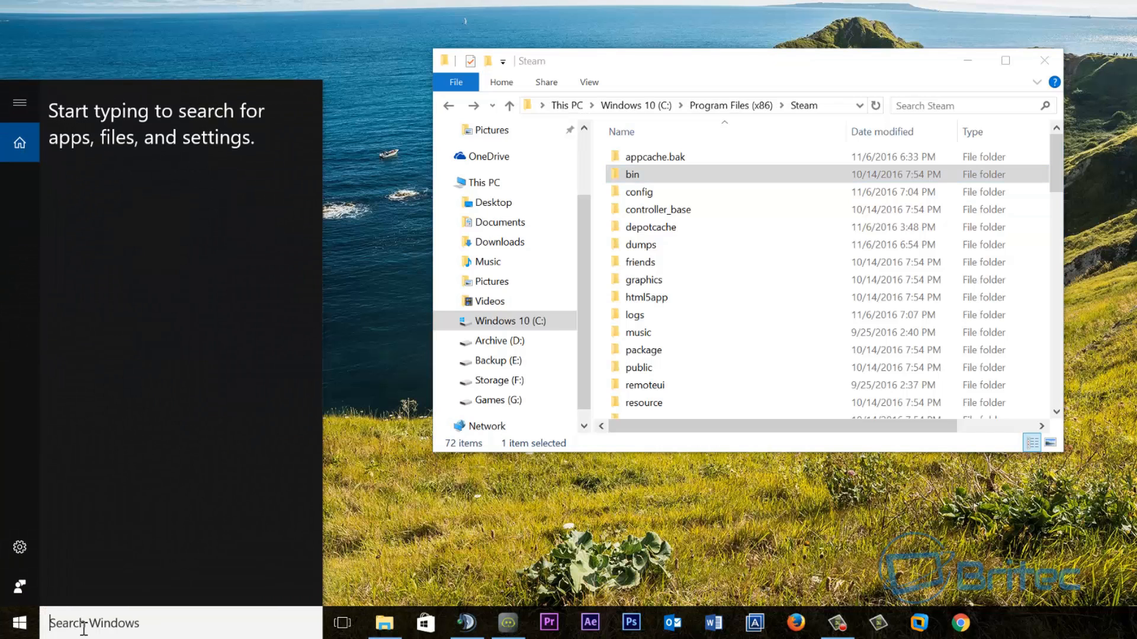
text(steam)
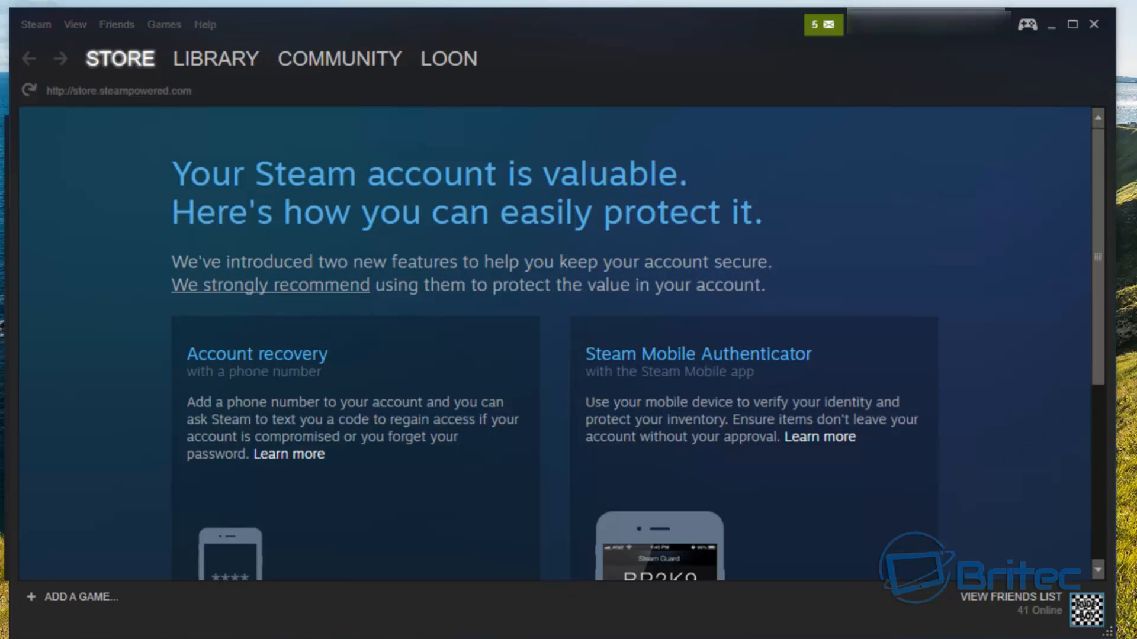
click(995, 598)
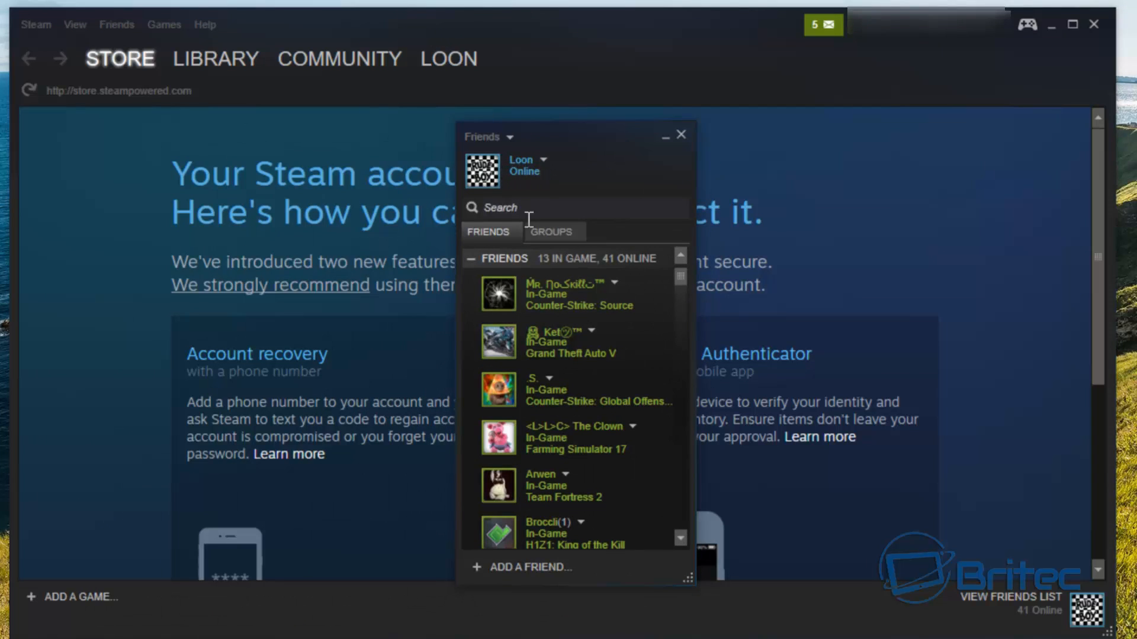
mouse_move(516, 226)
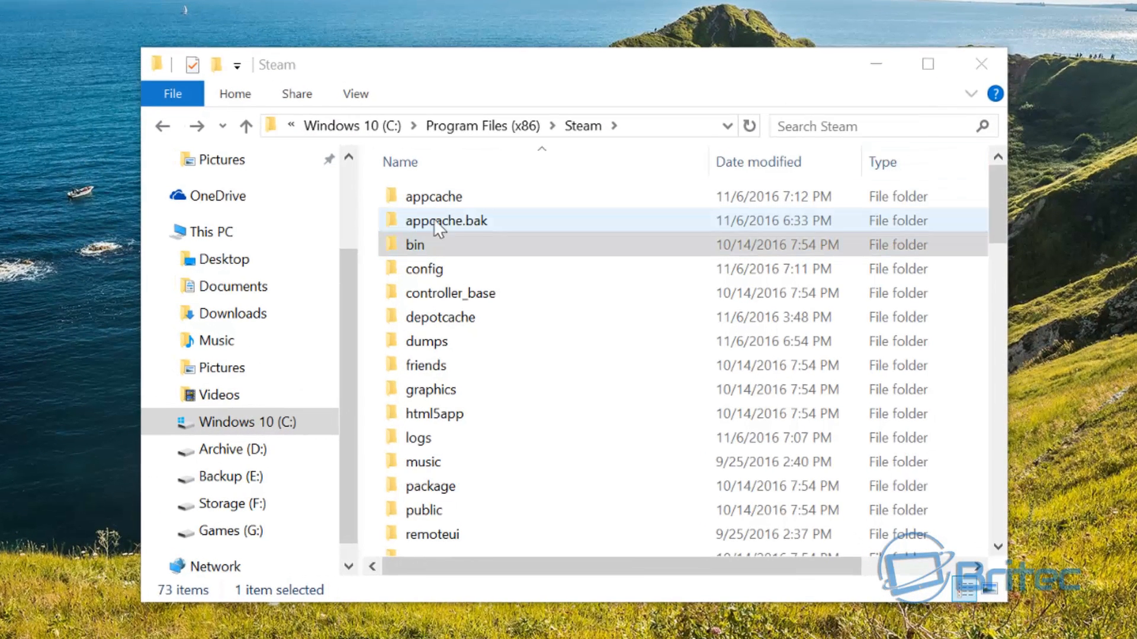
mouse_move(454, 233)
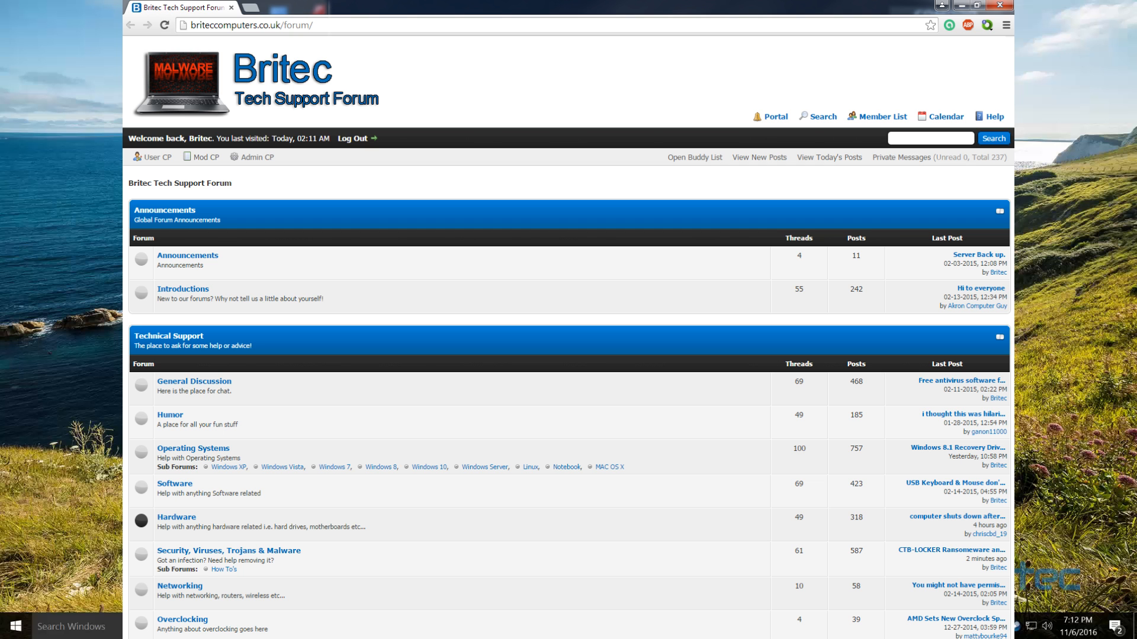
Step: Put away the Chrome tech support forum window
click(978, 7)
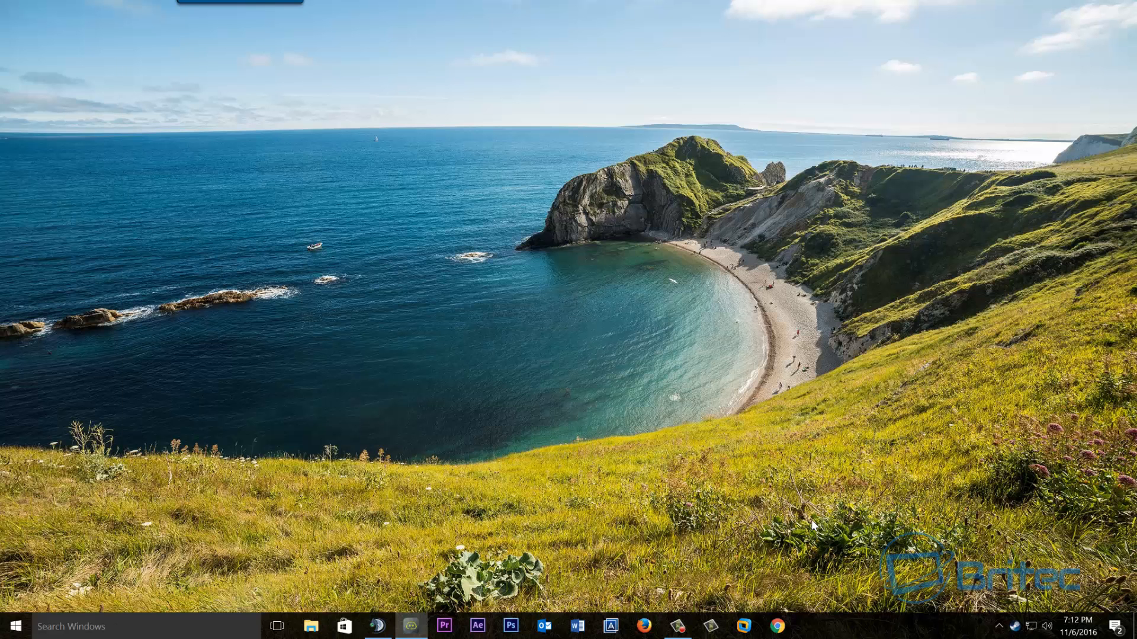